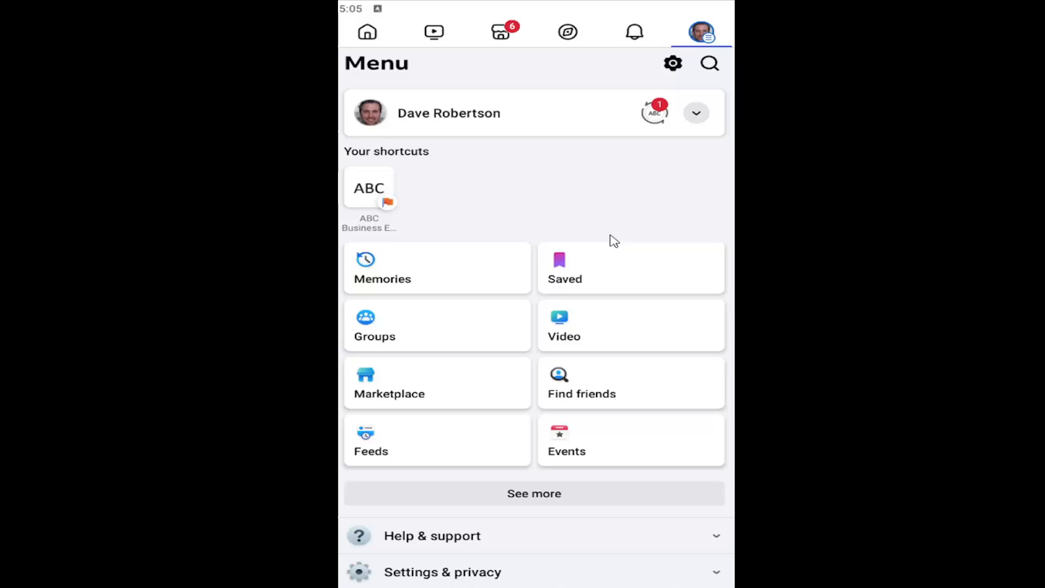
Expand Settings & privacy in the Menu, open Settings, and scroll to Your activity.
{"action": "scroll", "scroll_direction": "down", "scroll_amount": 3}
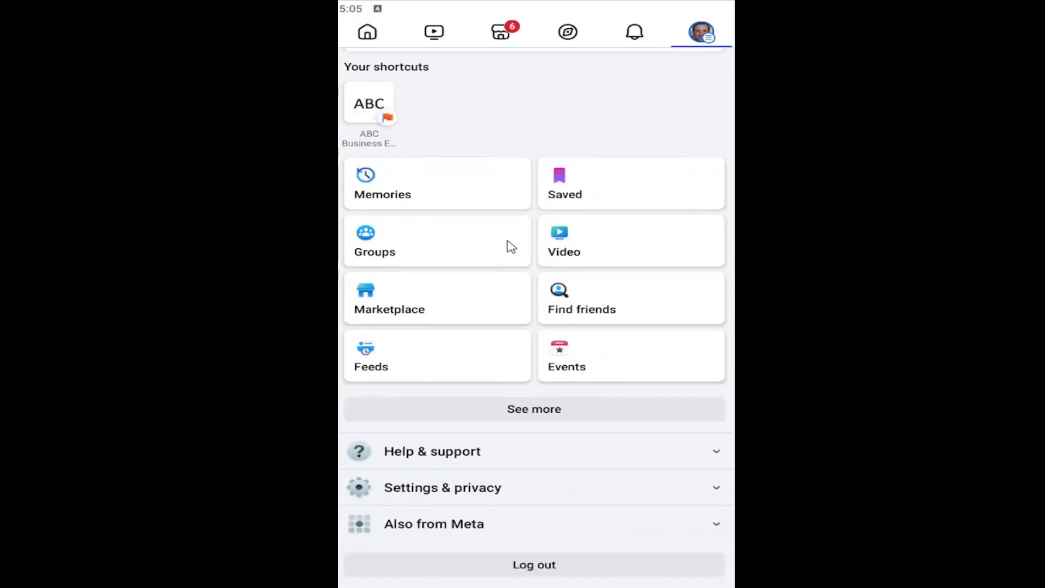
{"action": "mouse_move", "coordinate": [501, 495]}
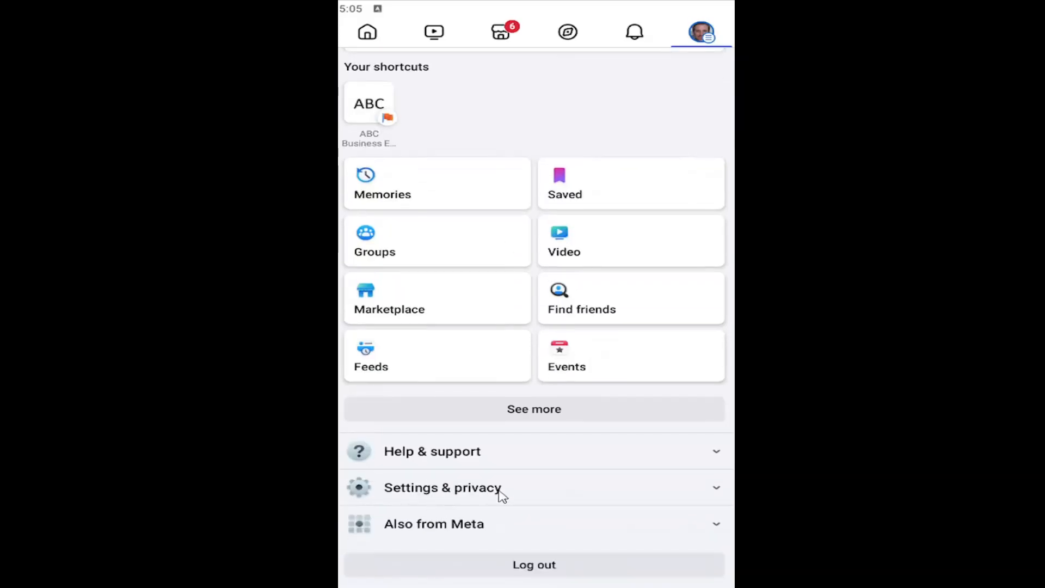
{"action": "left_click", "coordinate": [442, 487]}
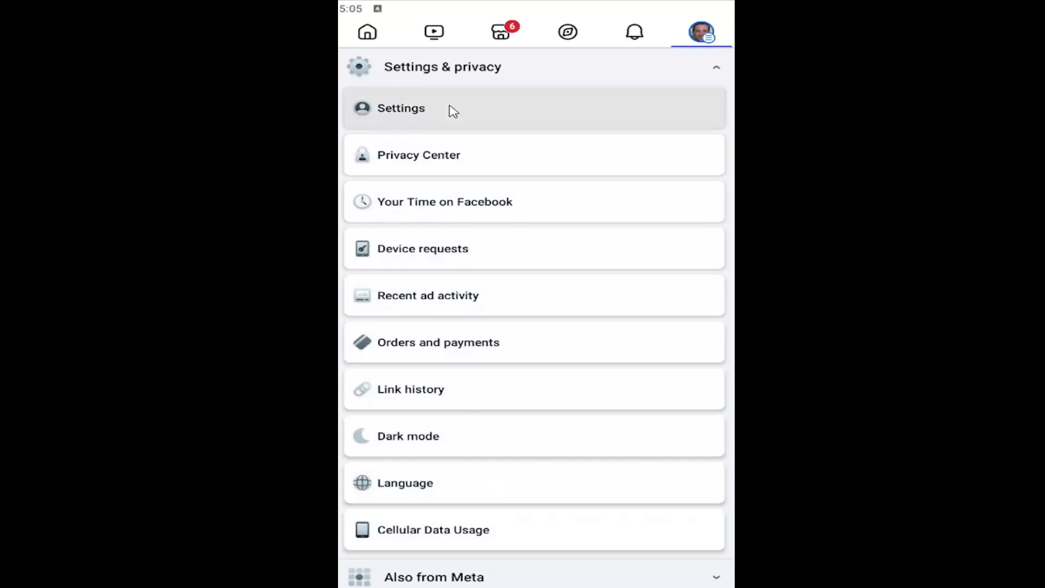
{"action": "left_click", "coordinate": [401, 108]}
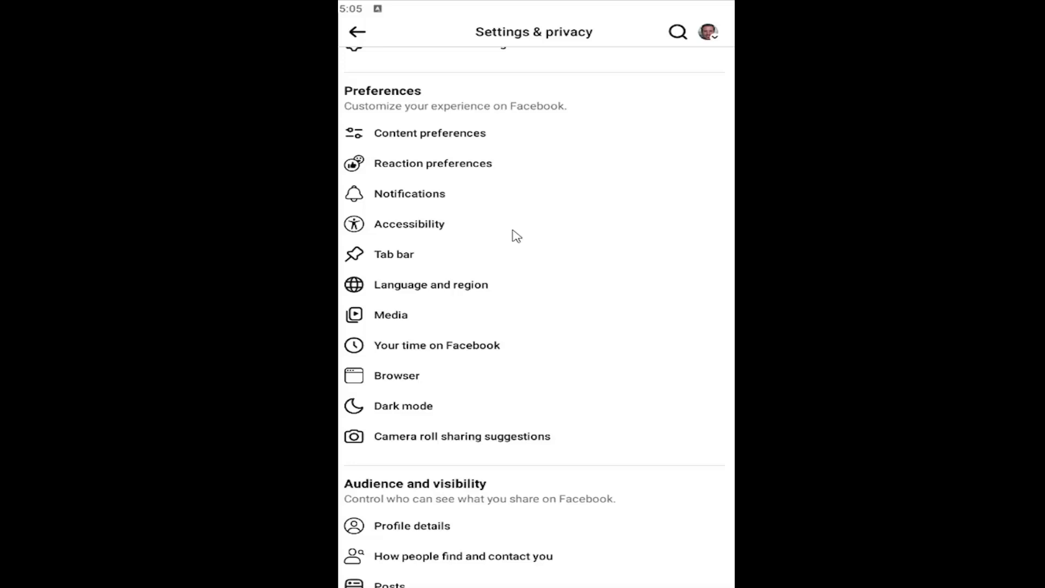
{"action": "scroll", "scroll_direction": "down", "scroll_amount": 3}
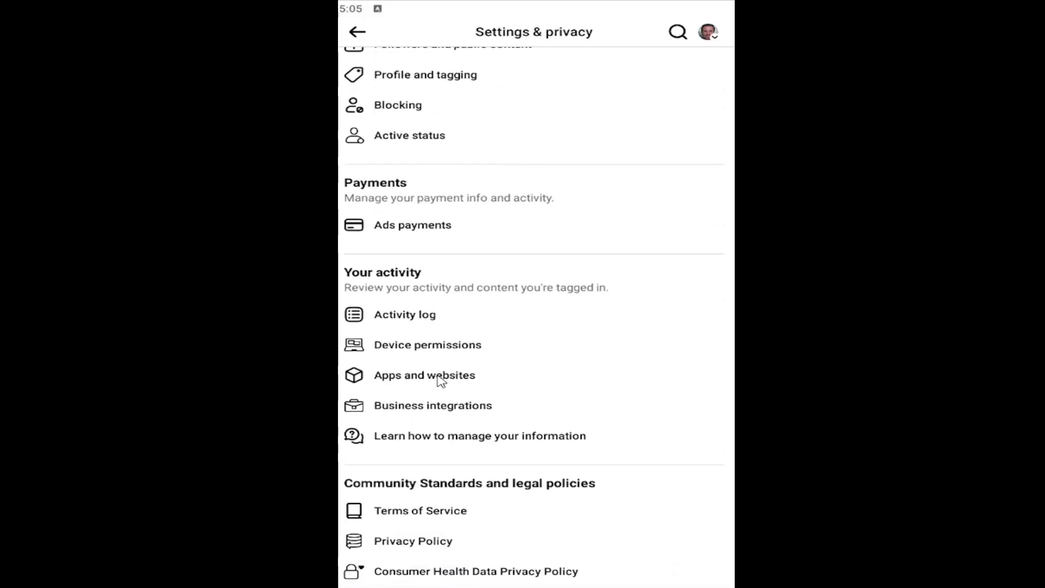
{"action": "mouse_move", "coordinate": [434, 348]}
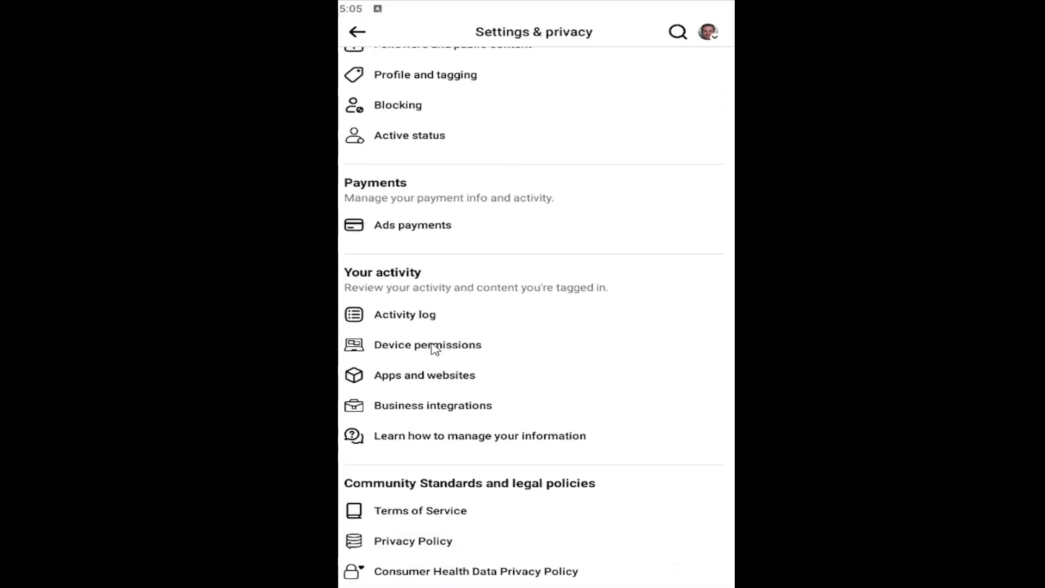
Open Device permissions and view the Camera permission details, currently set to Never.
{"action": "left_click", "coordinate": [427, 344]}
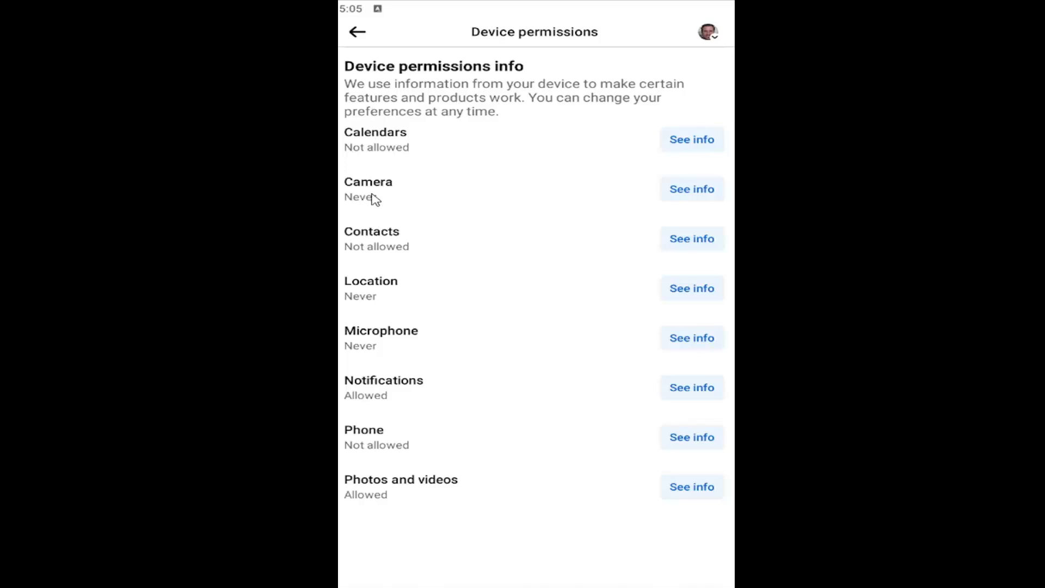
{"action": "mouse_move", "coordinate": [389, 199]}
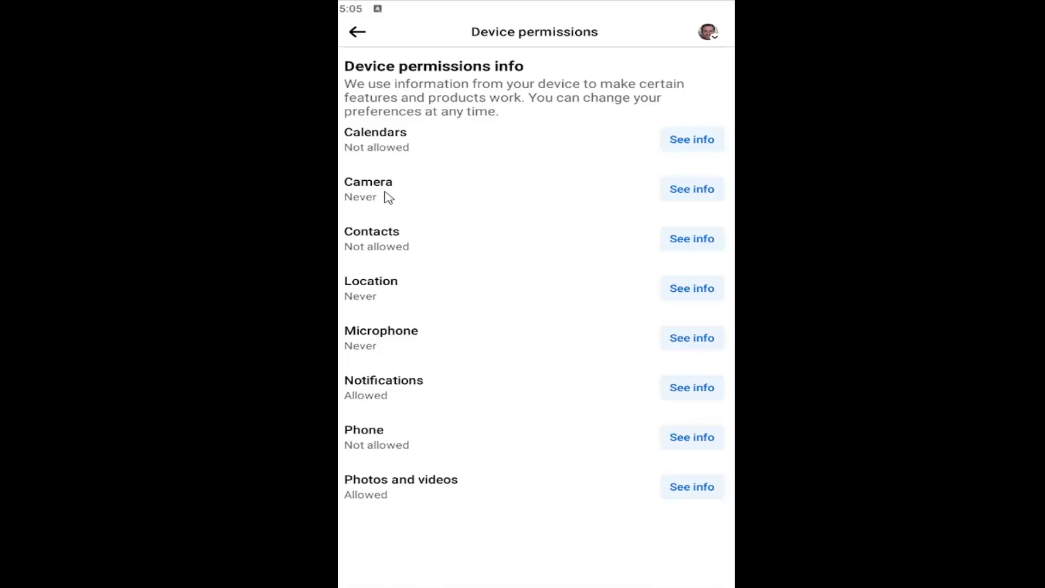
{"action": "left_click", "coordinate": [691, 189]}
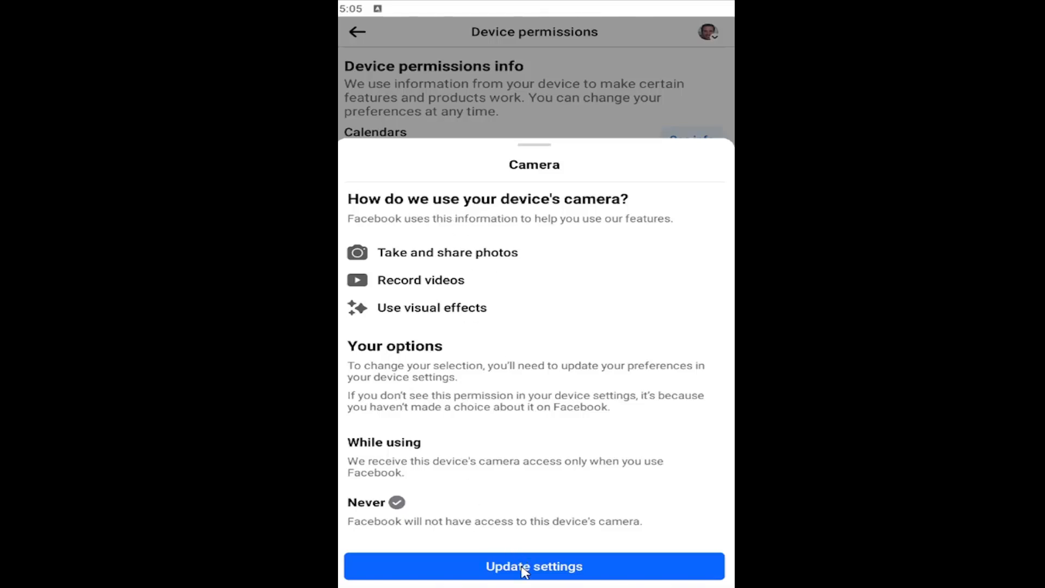
Request a Camera permission update, then decline device settings with Not now.
{"action": "left_click", "coordinate": [533, 566]}
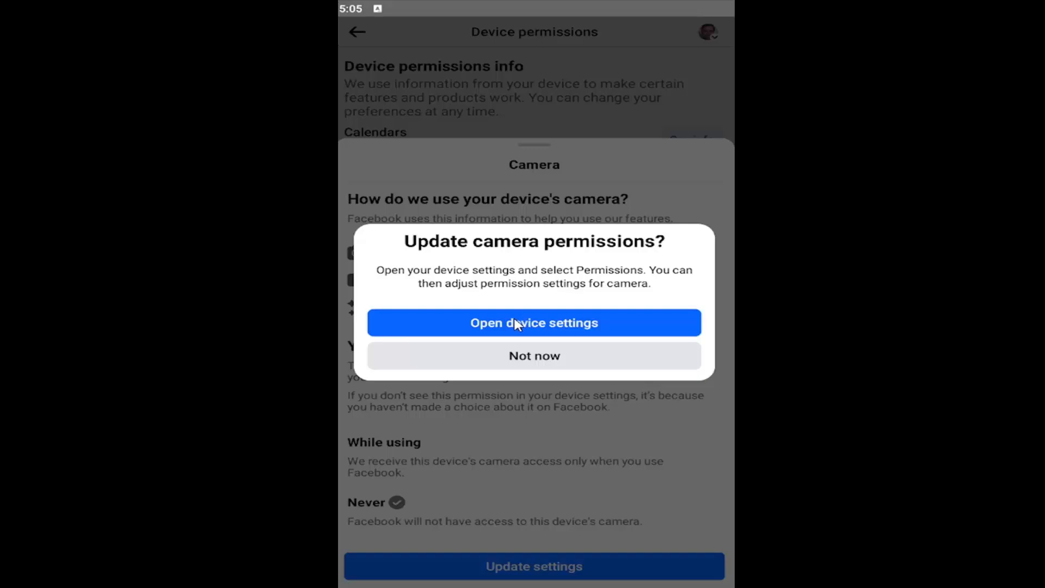
{"action": "mouse_move", "coordinate": [517, 330]}
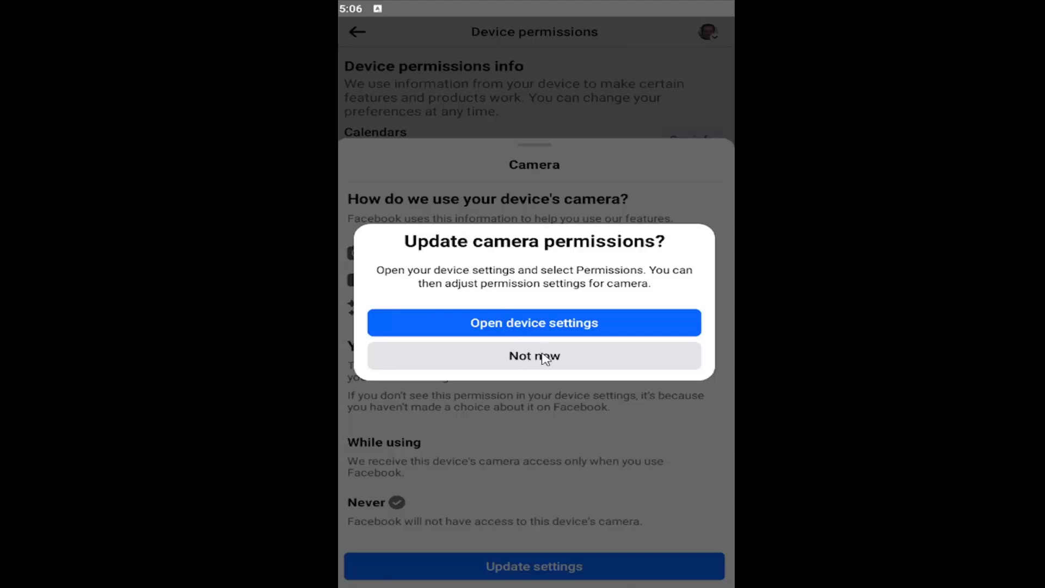
{"action": "left_click", "coordinate": [534, 355]}
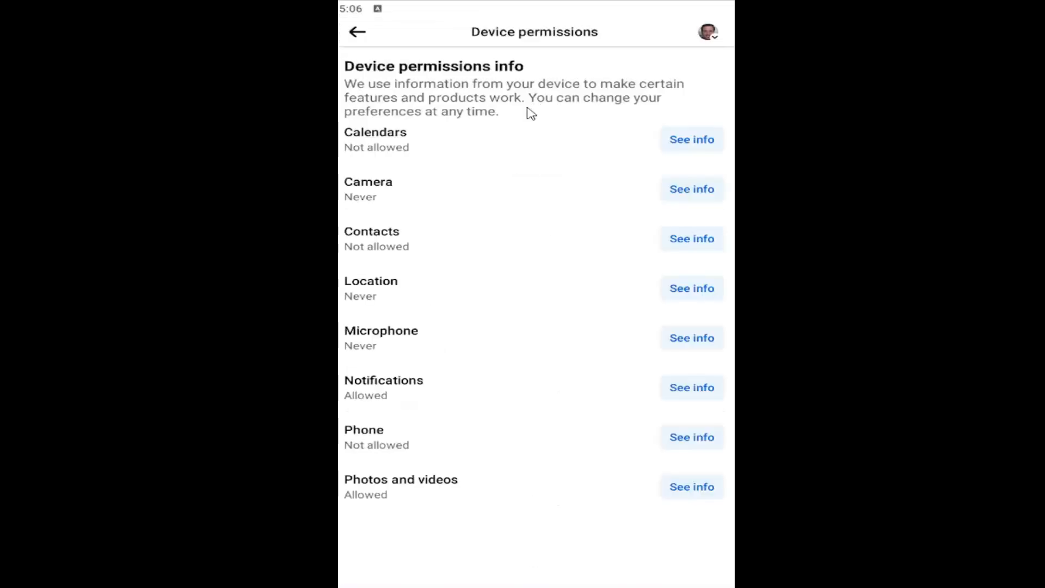
{"action": "mouse_move", "coordinate": [394, 488]}
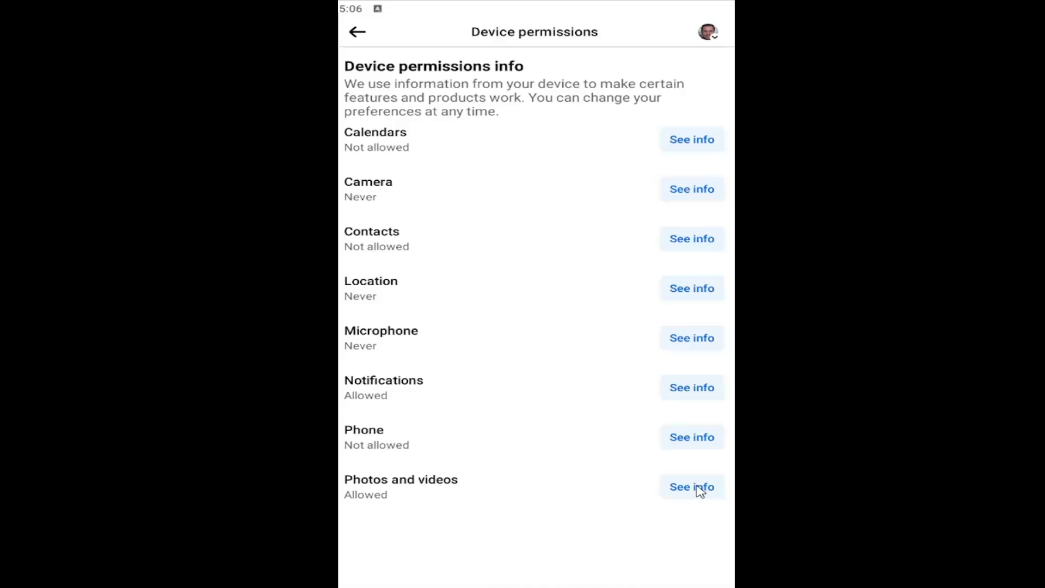
{"action": "left_click", "coordinate": [691, 487]}
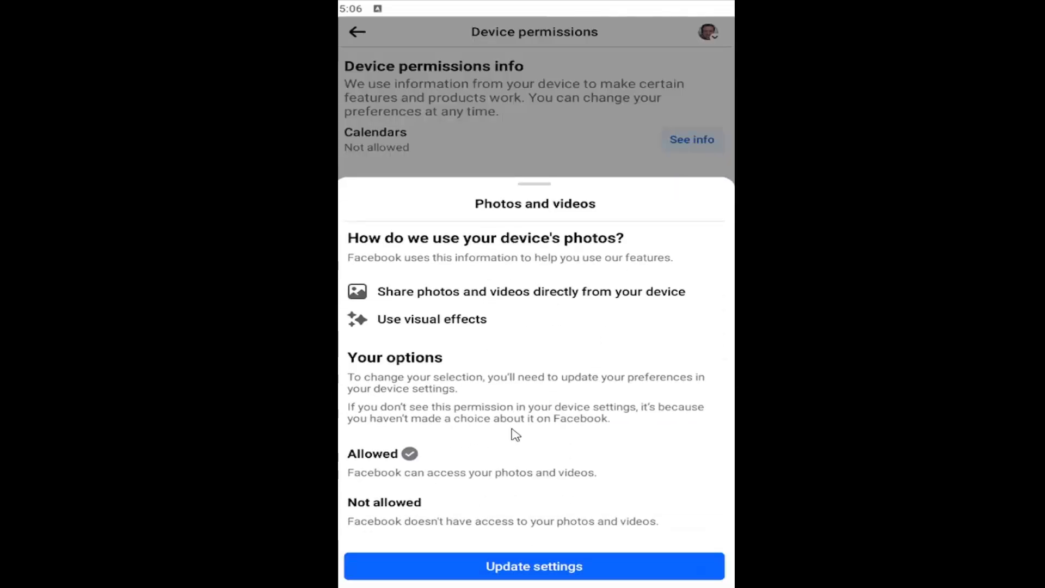
{"action": "left_click", "coordinate": [533, 567]}
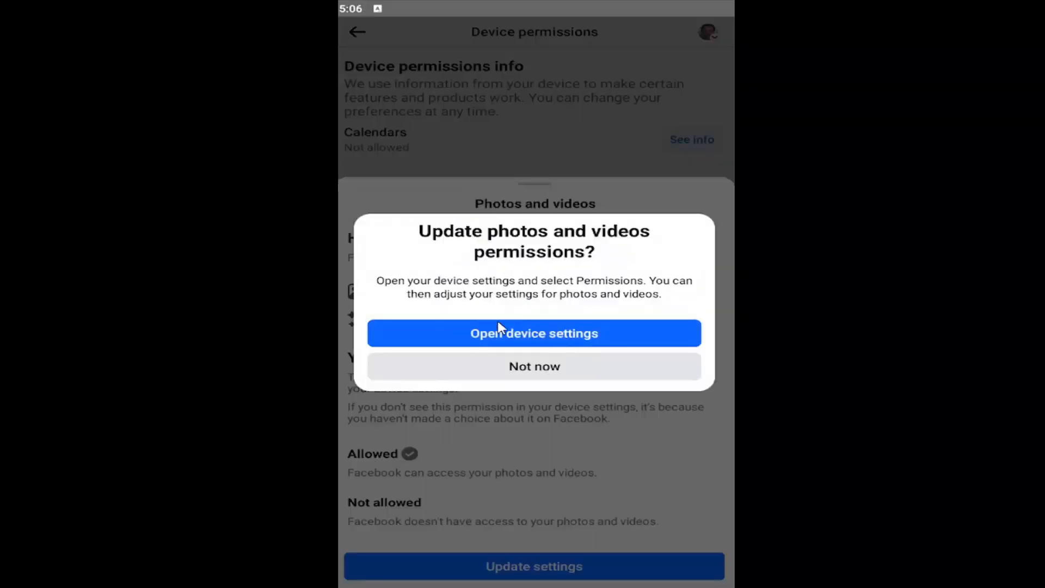
{"action": "left_click", "coordinate": [534, 366]}
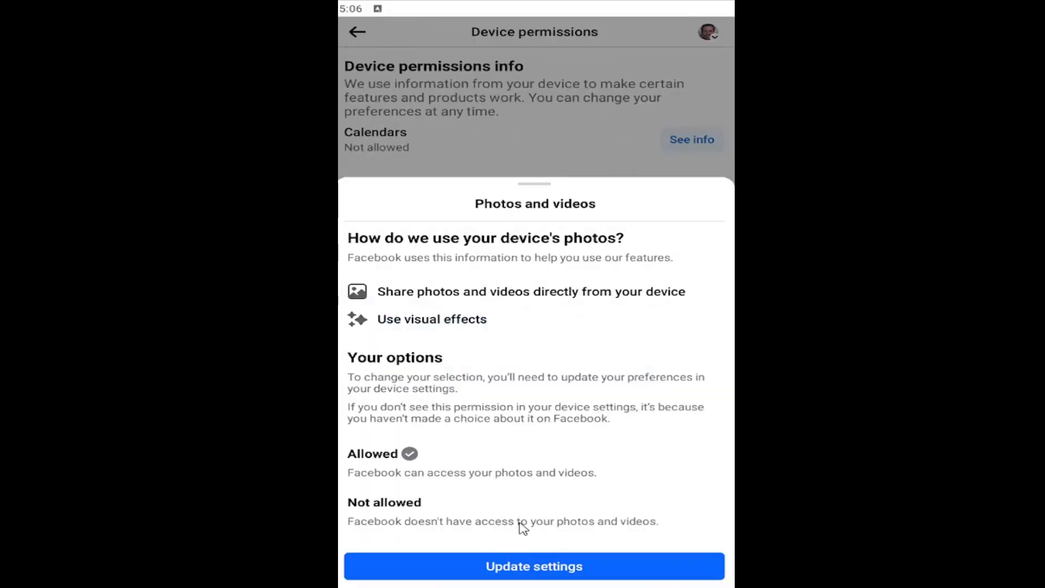
{"action": "mouse_move", "coordinate": [511, 128]}
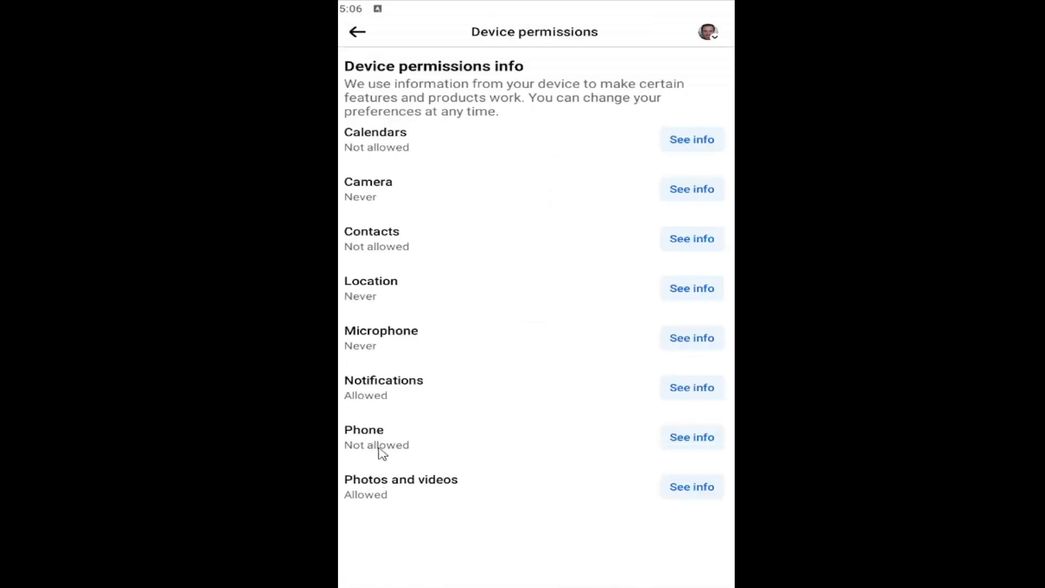
{"action": "mouse_move", "coordinate": [485, 290]}
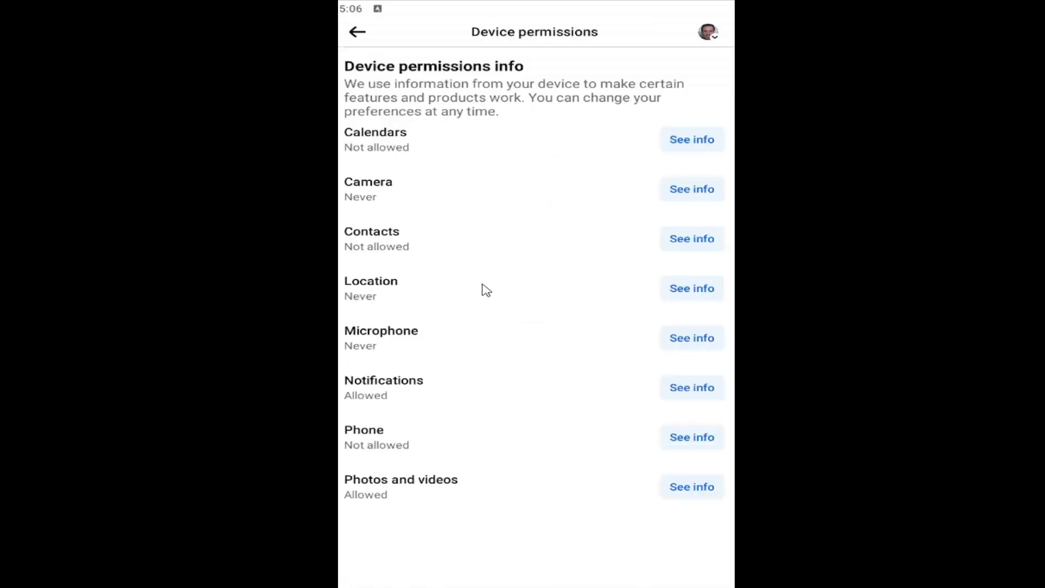
Go back twice from Device permissions to the main account Menu.
{"action": "left_click", "coordinate": [357, 31]}
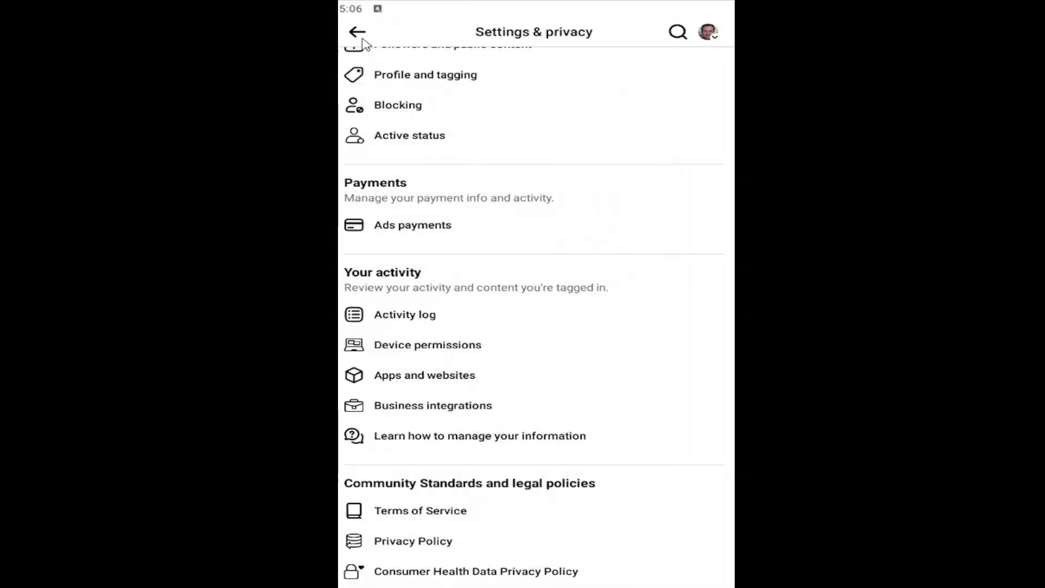
{"action": "left_click", "coordinate": [357, 32]}
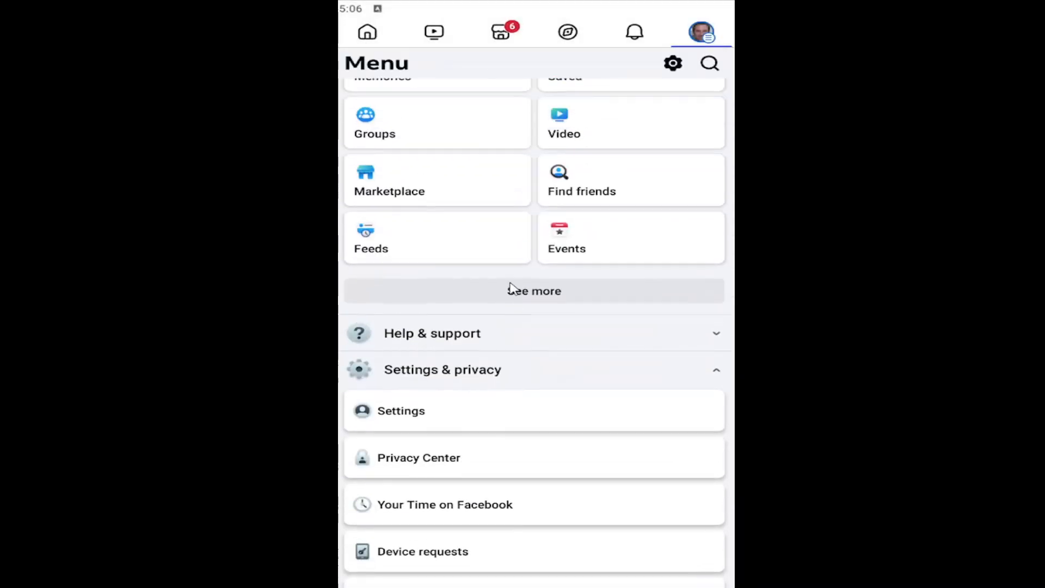